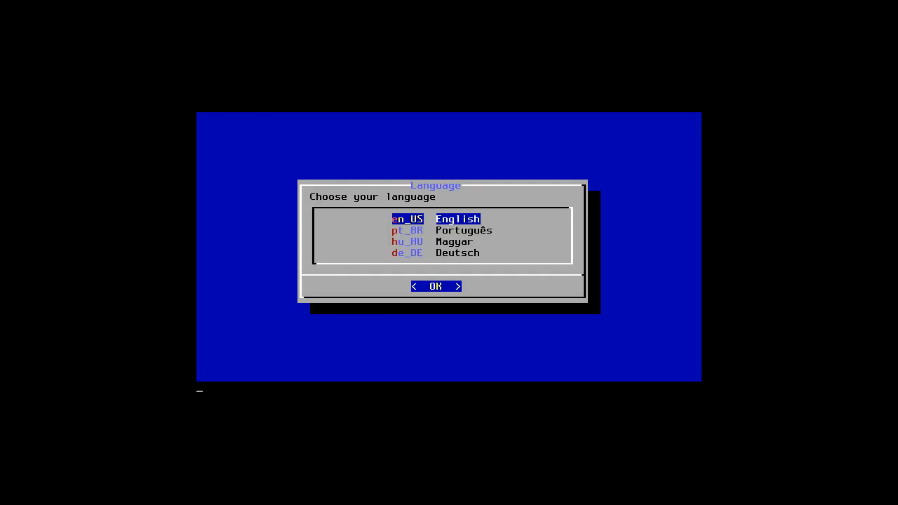
Choose en_US English as the language and enter startx to launch the graphical environment
left_click(435, 286)
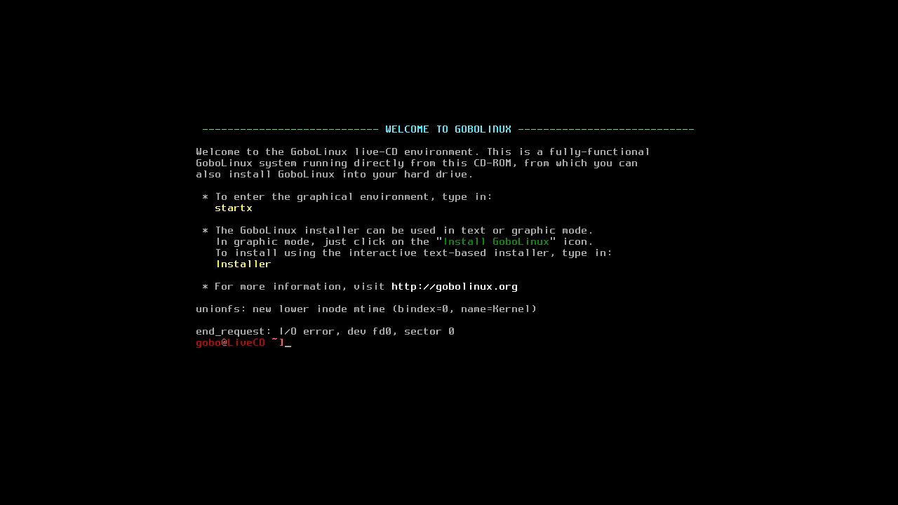
type("startx")
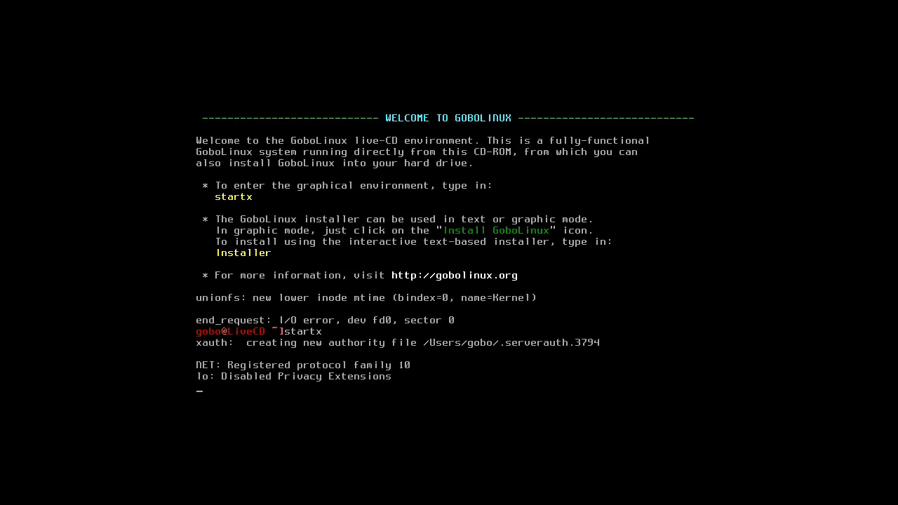
Start the KDE desktop, then open Control Center from the K menu's Settings submenu
key("Return")
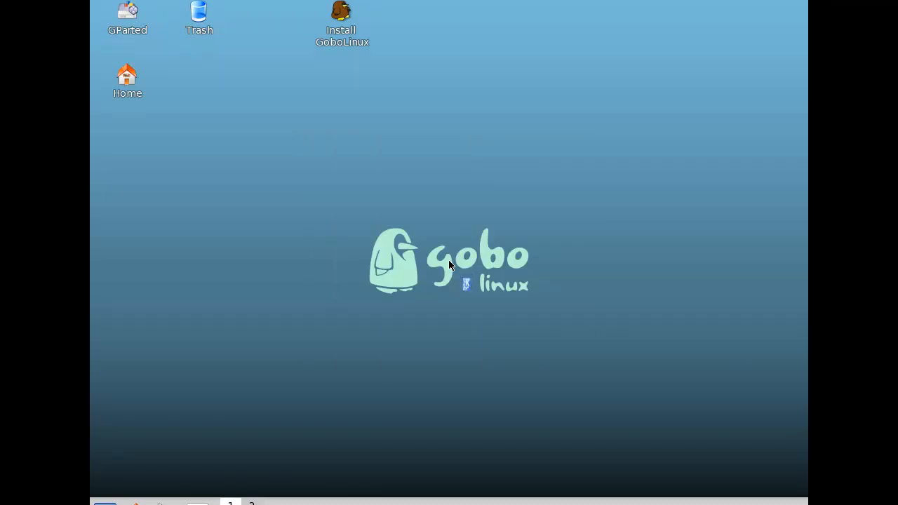
mouse_move(325, 249)
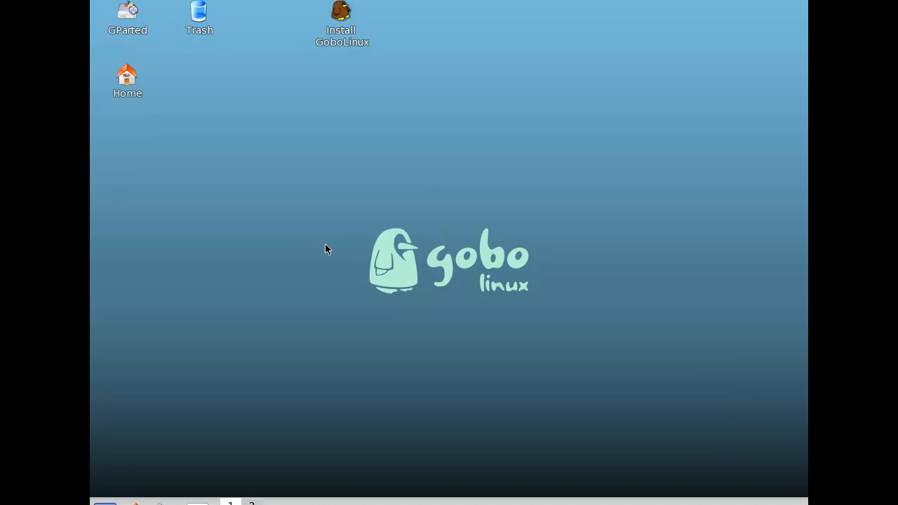
mouse_move(236, 296)
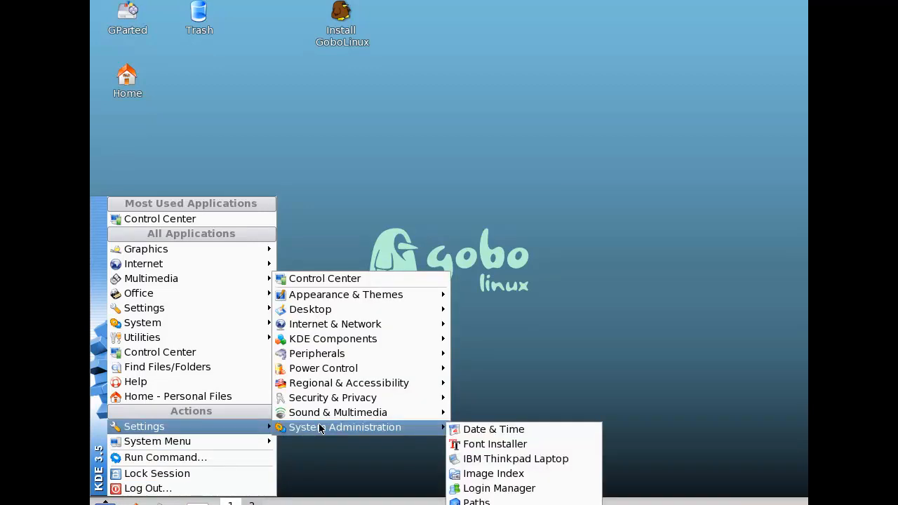
mouse_move(309, 309)
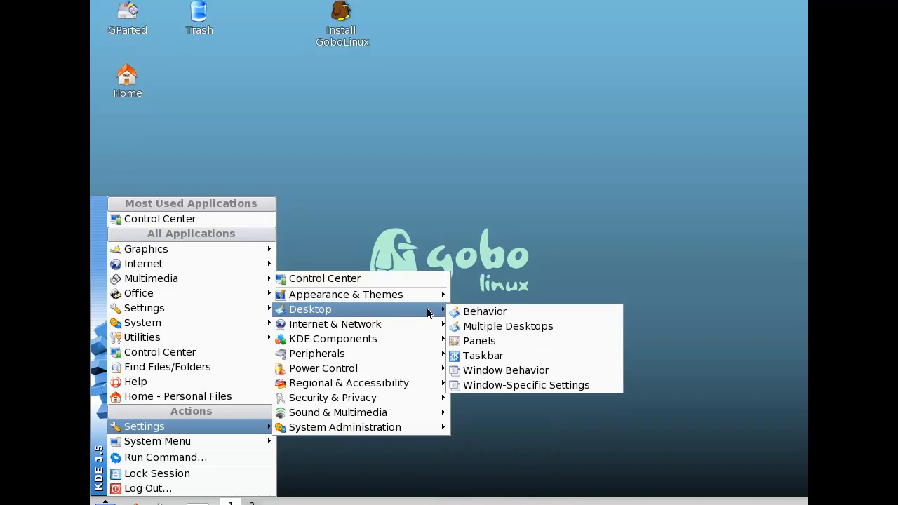
mouse_move(346, 294)
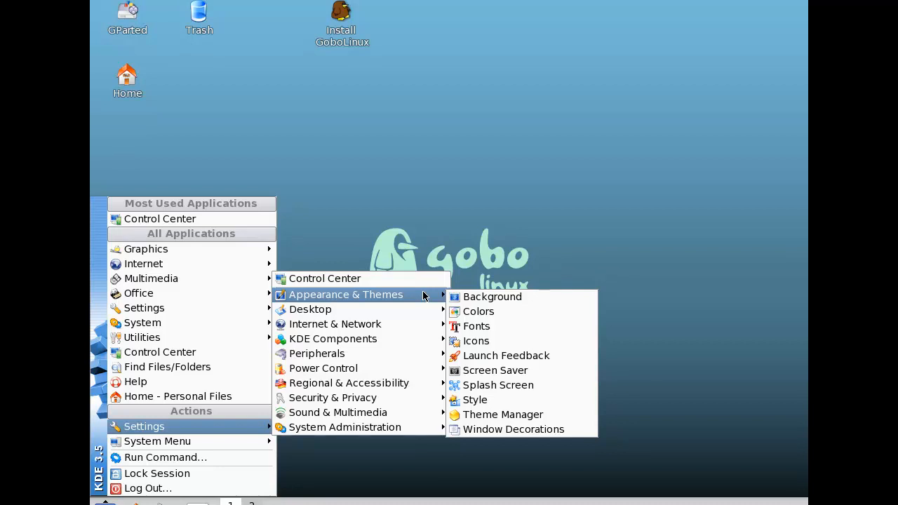
left_click(324, 278)
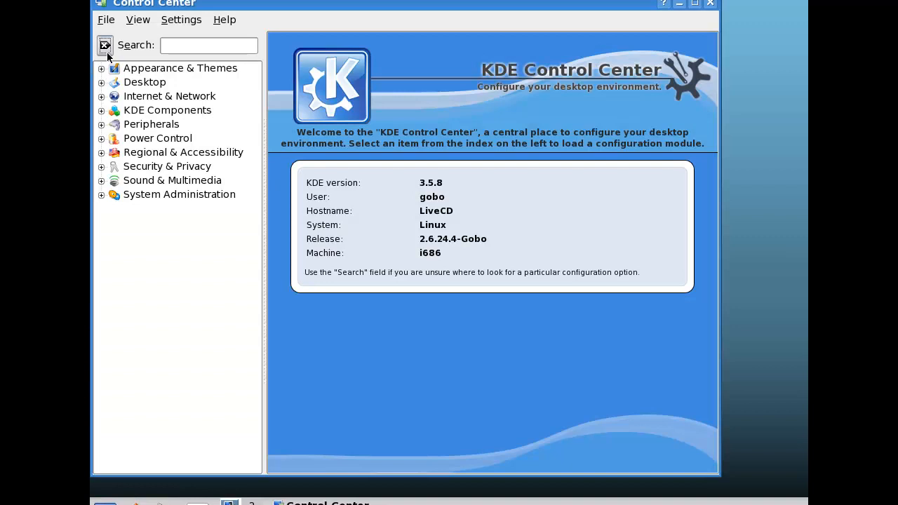
Browse the Desktop, Joystick and Display modules, keeping the 1024 x 768 screen size
left_click(180, 68)
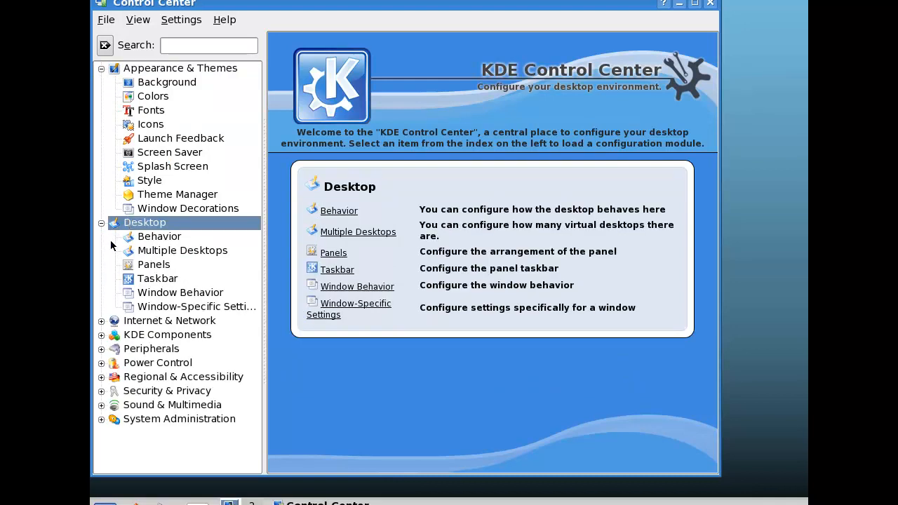
mouse_move(141, 330)
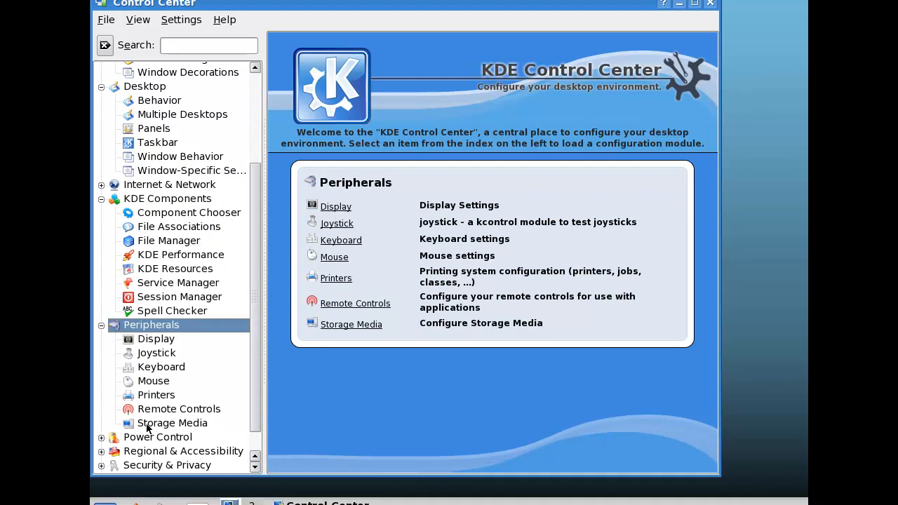
left_click(157, 353)
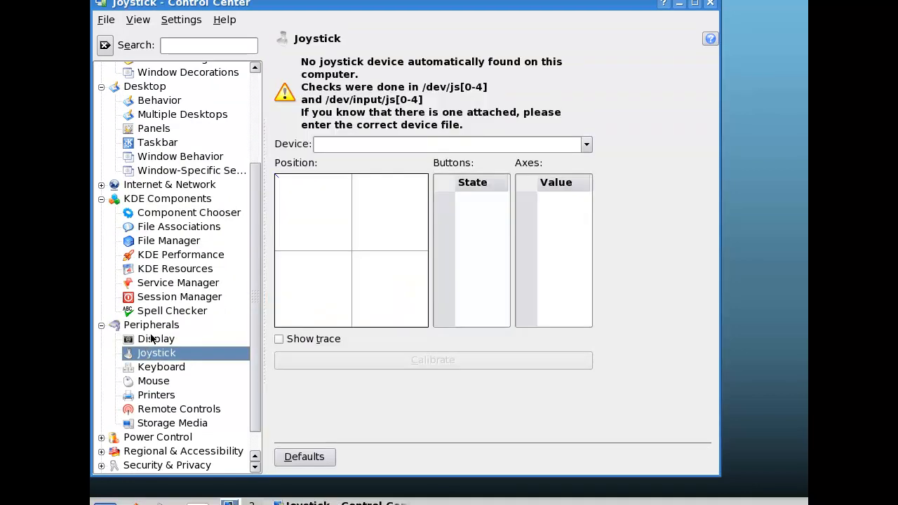
left_click(156, 339)
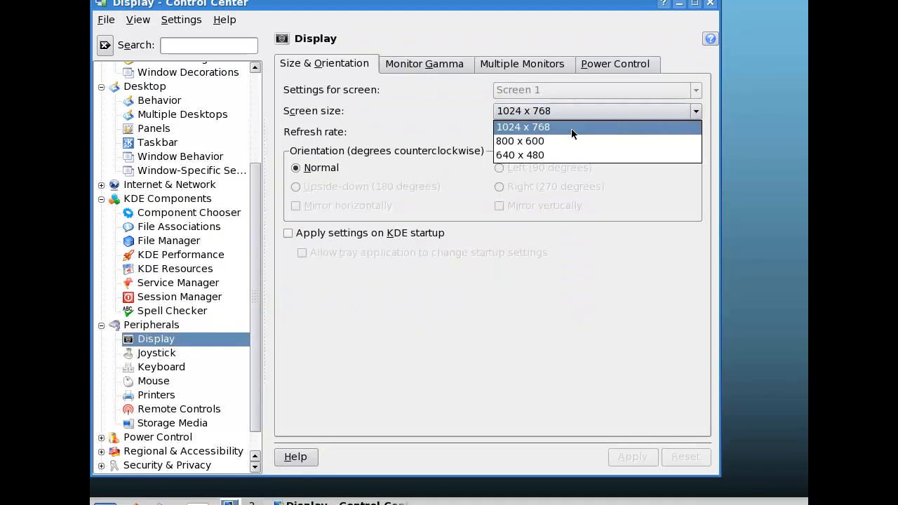
left_click(522, 127)
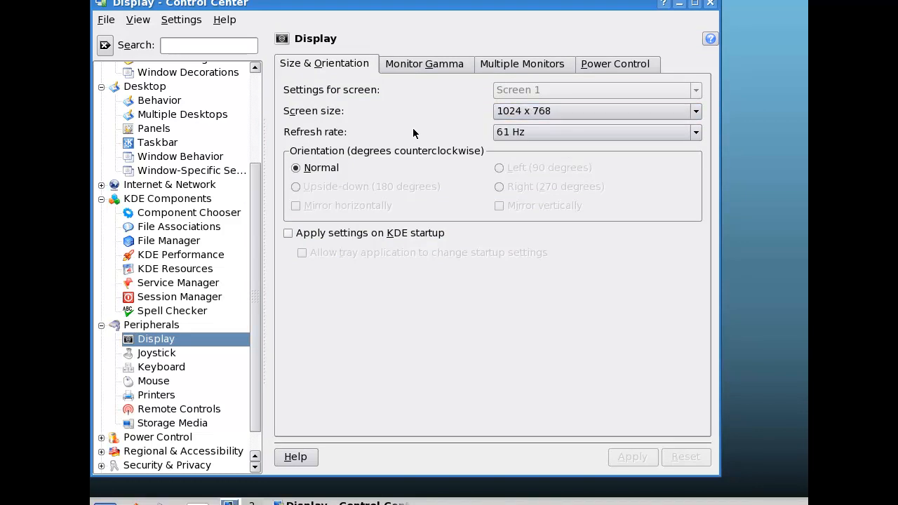
mouse_move(670, 45)
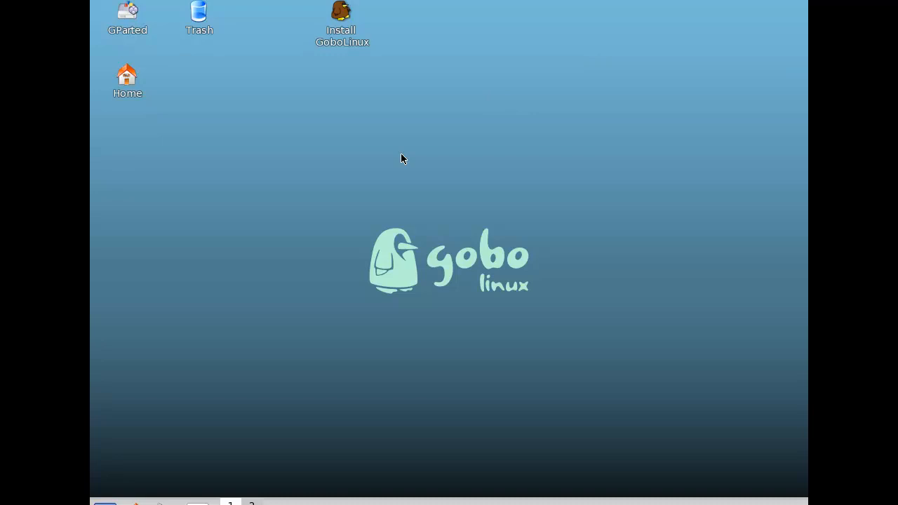
mouse_move(362, 262)
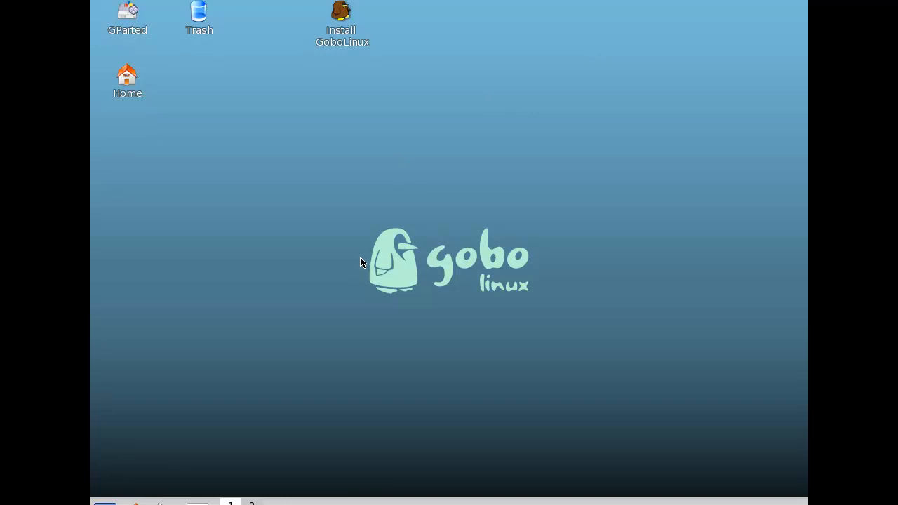
mouse_move(512, 205)
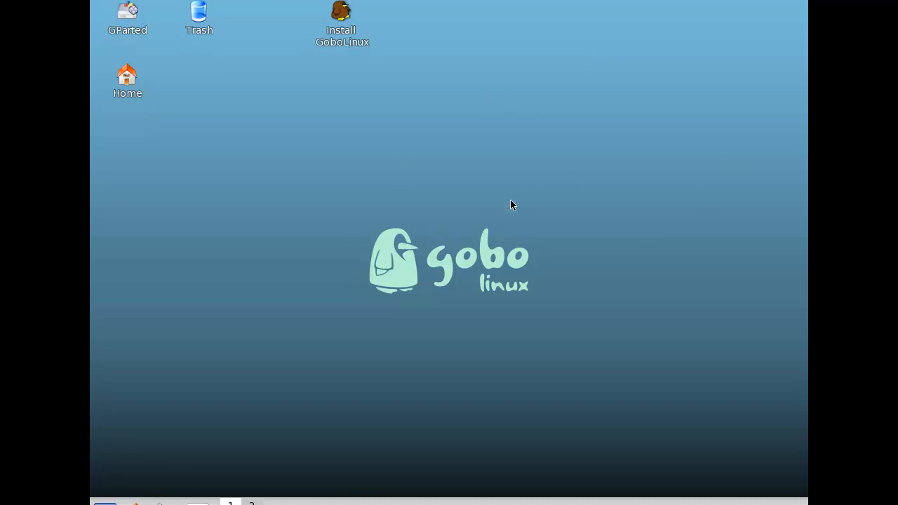
mouse_move(457, 227)
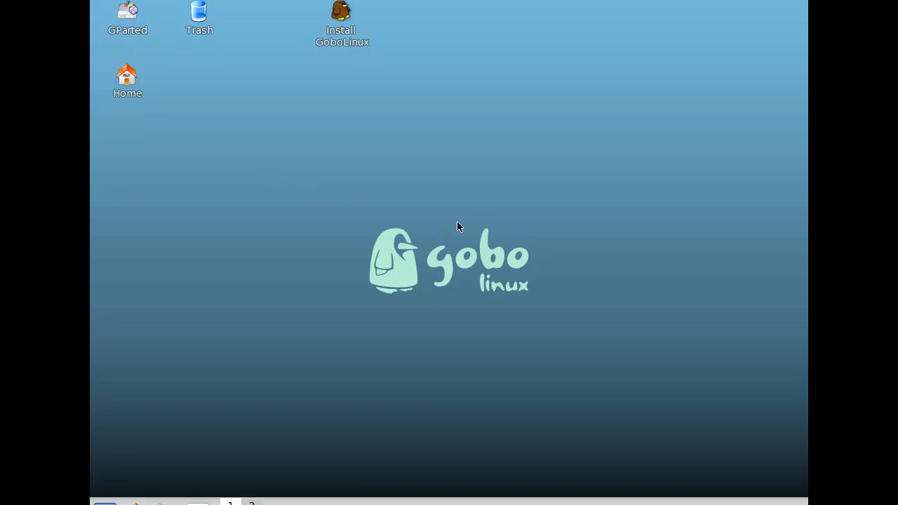
left_click(104, 502)
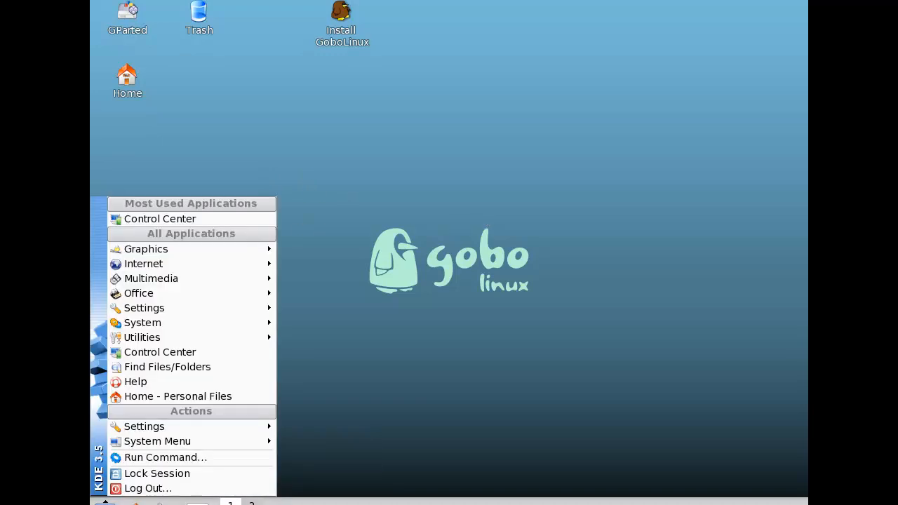
mouse_move(157, 441)
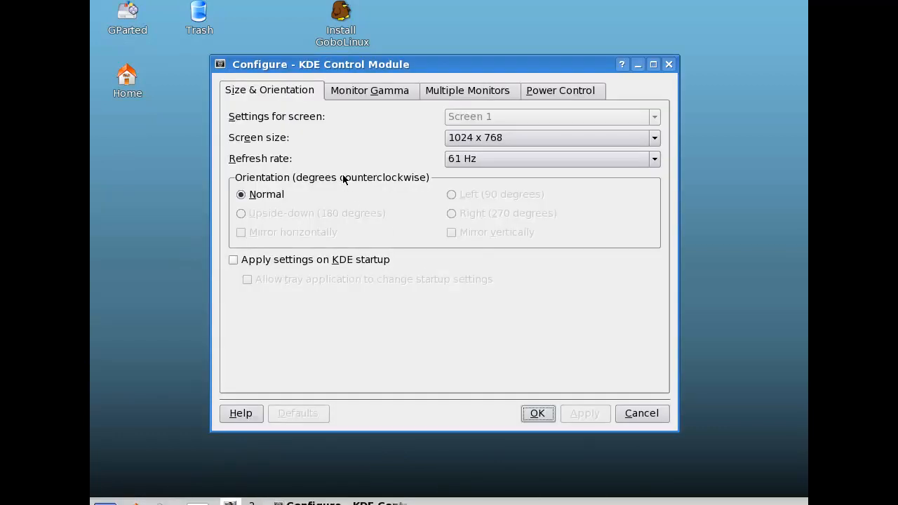
left_click(551, 137)
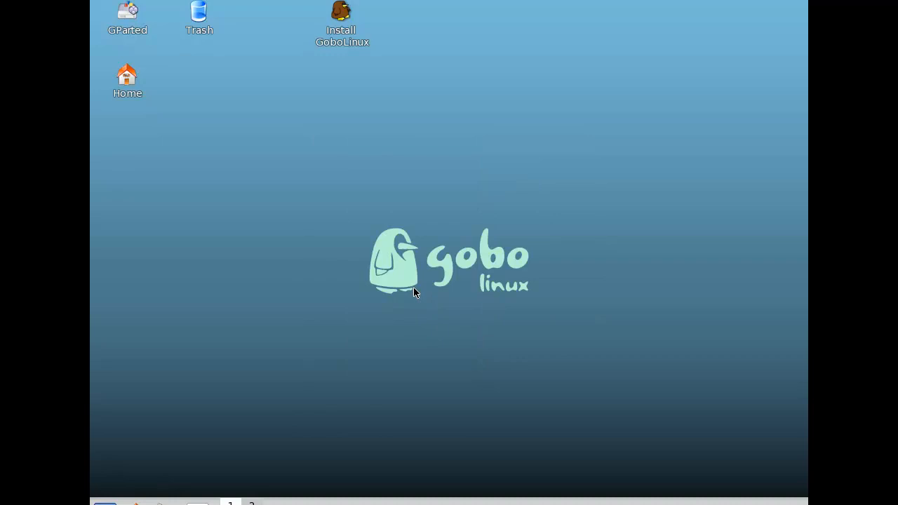
mouse_move(334, 273)
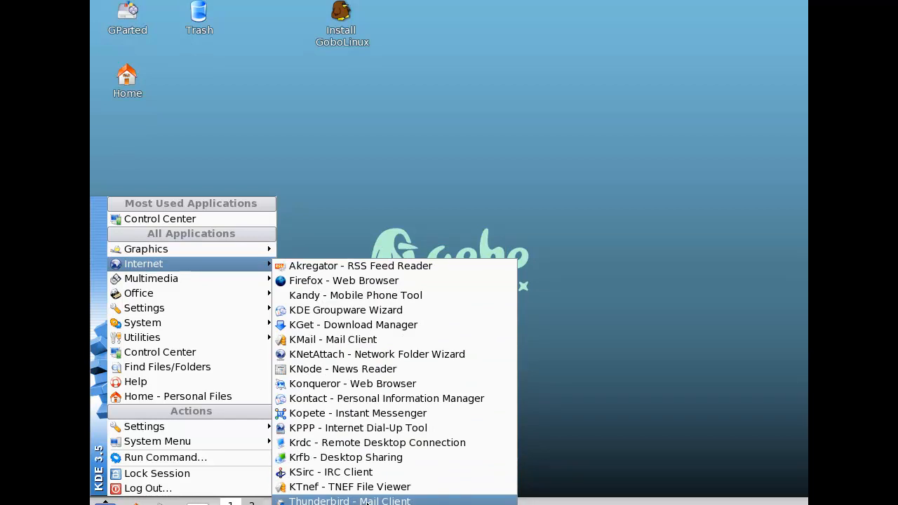
mouse_move(344, 279)
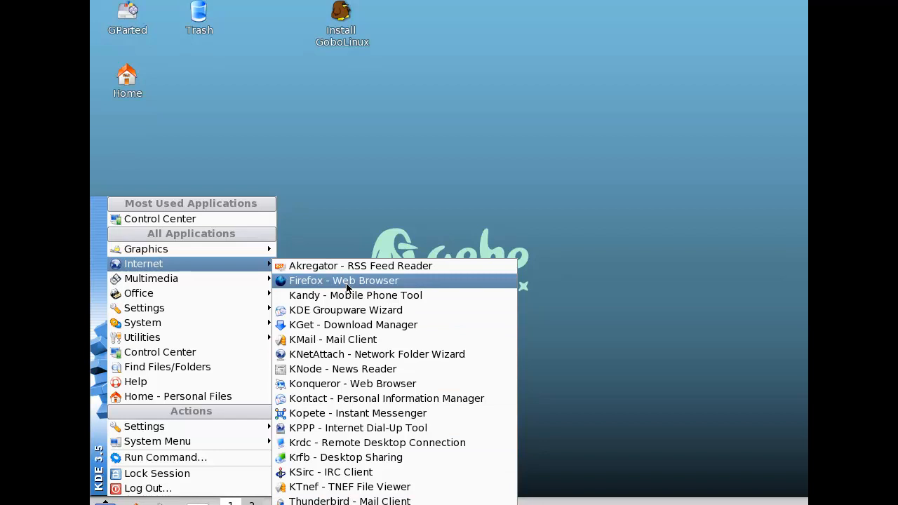
mouse_move(346, 296)
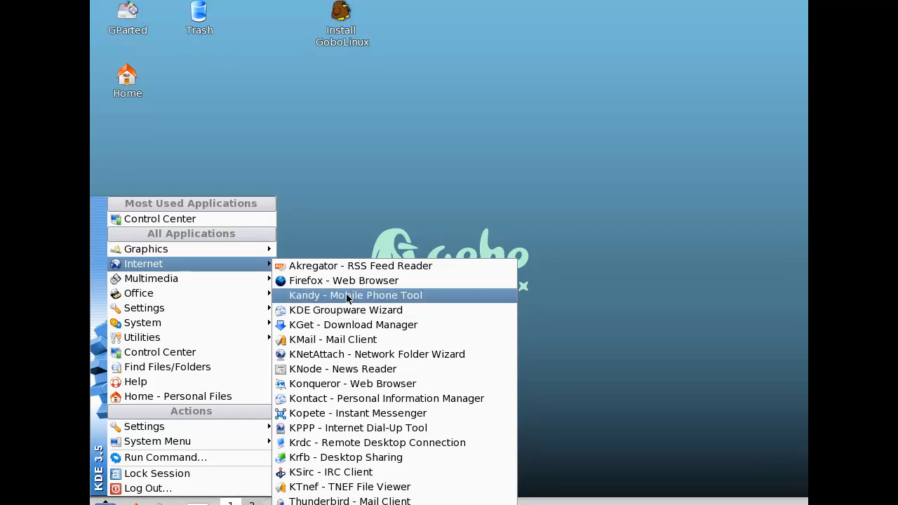
Start Kandy - Mobile Phone Tool from the K menu's Internet submenu
left_click(356, 295)
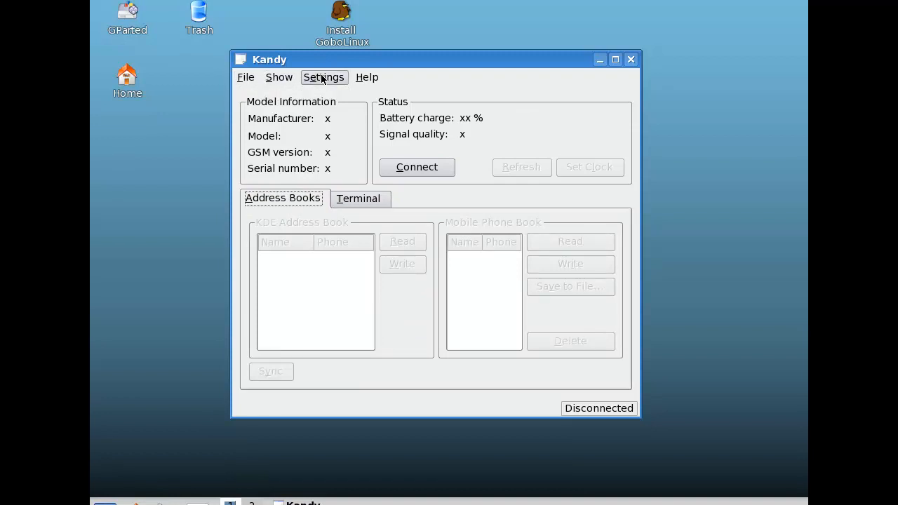
Look through Kandy's Settings menu, then close the Kandy window
left_click(630, 59)
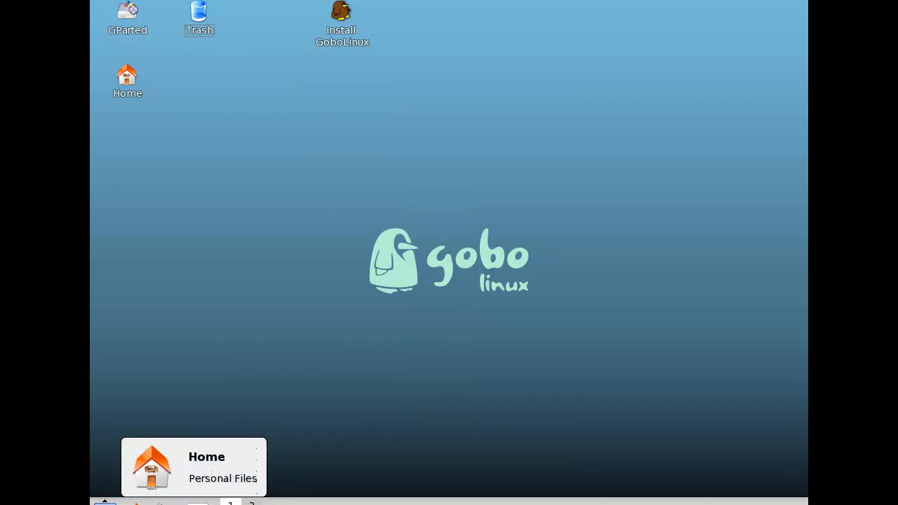
left_click(150, 294)
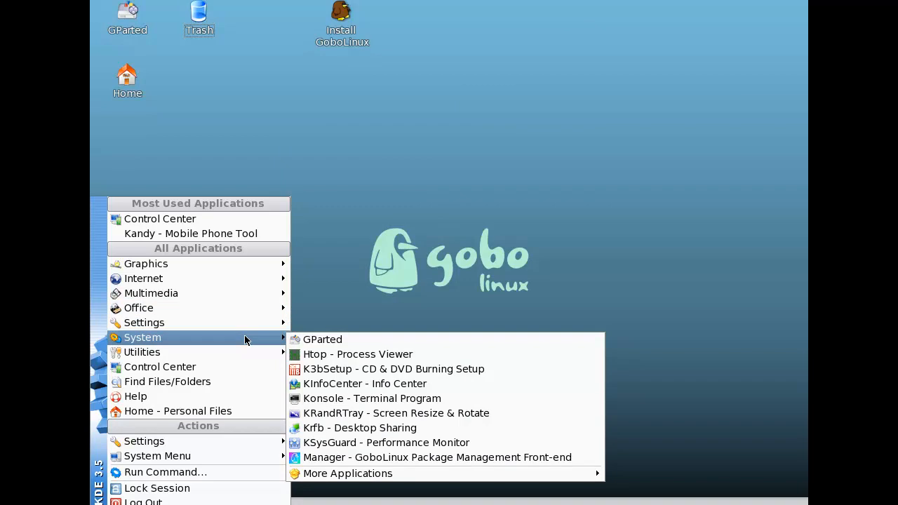
mouse_move(235, 352)
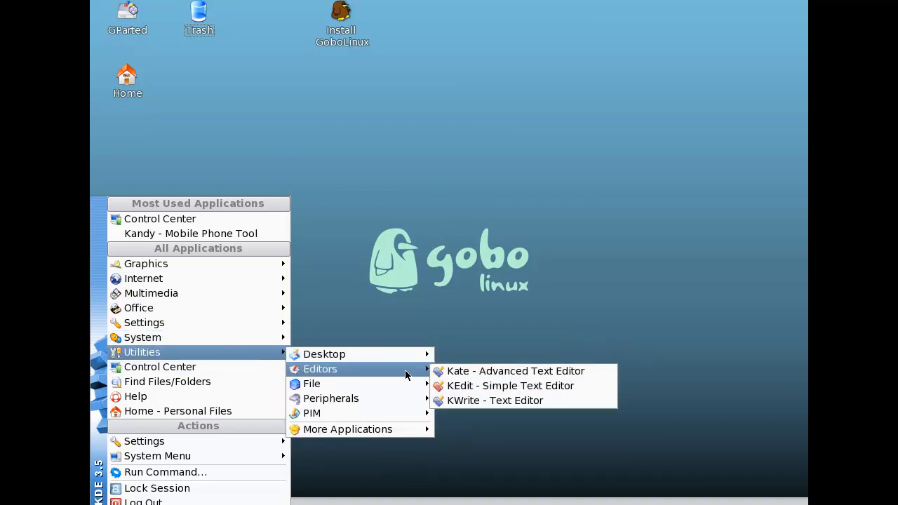
mouse_move(312, 412)
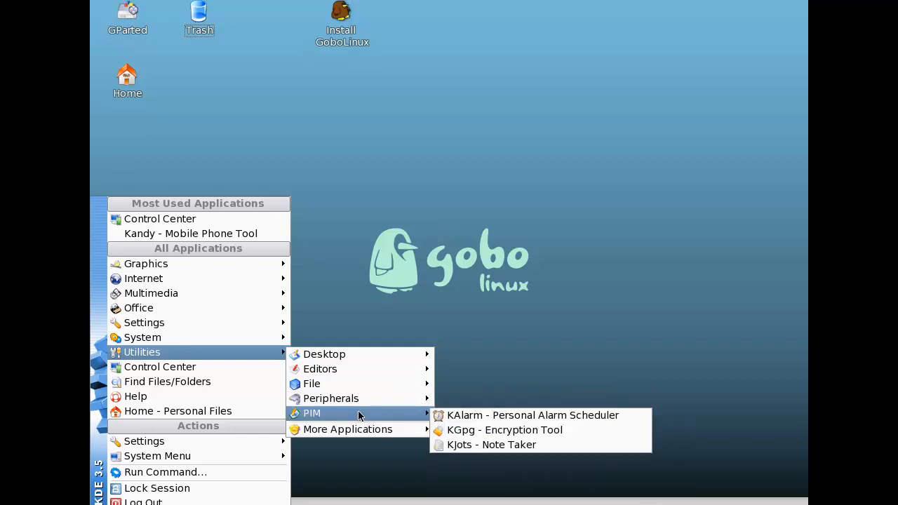
mouse_move(347, 429)
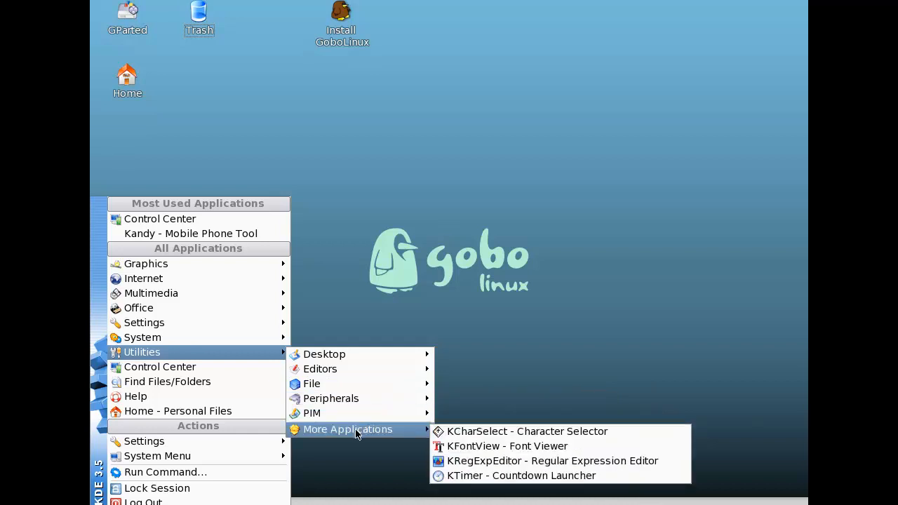
mouse_move(417, 365)
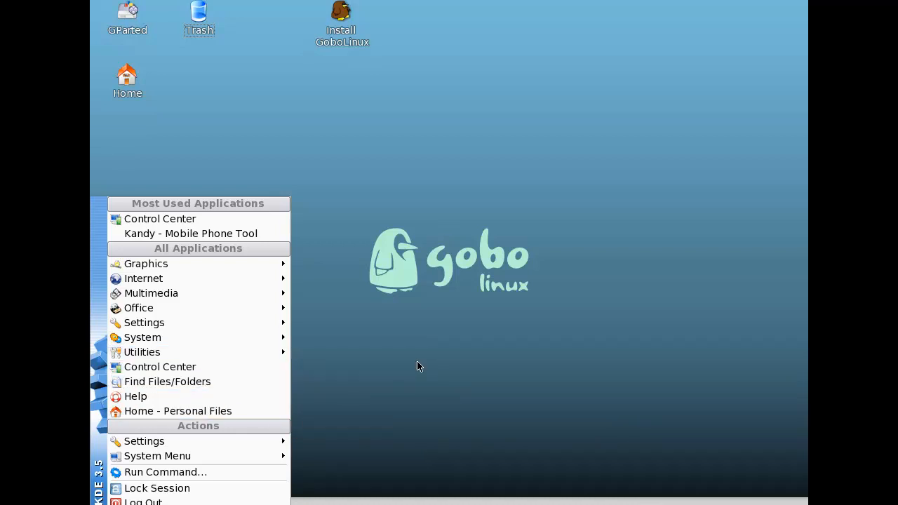
Dismiss the open K menu by clicking empty desktop space
left_click(418, 364)
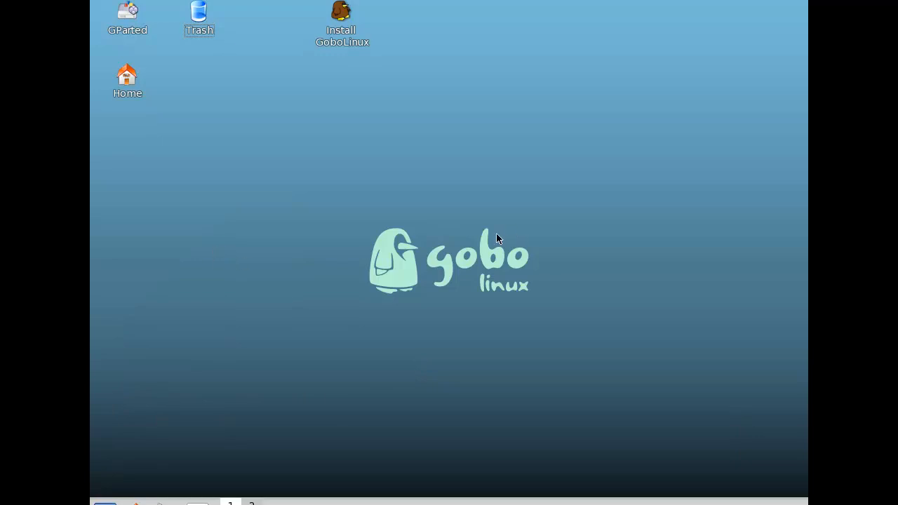
mouse_move(519, 219)
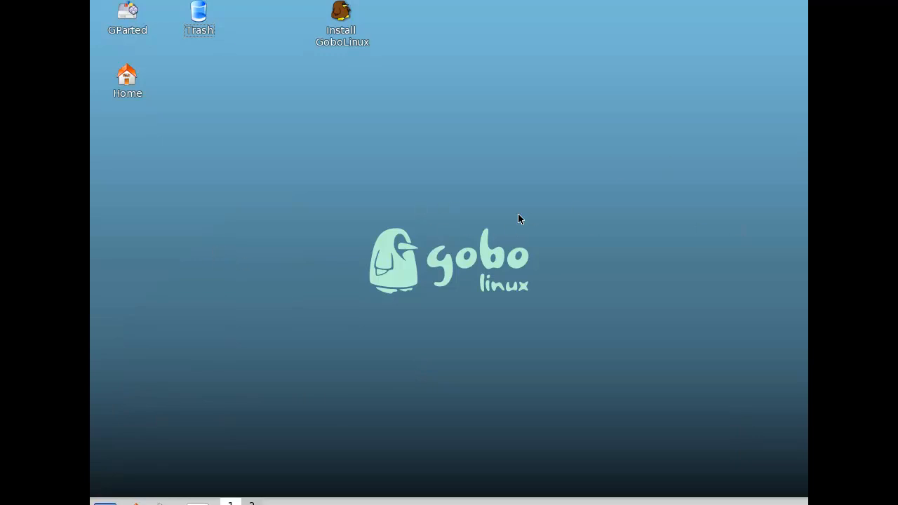
mouse_move(424, 192)
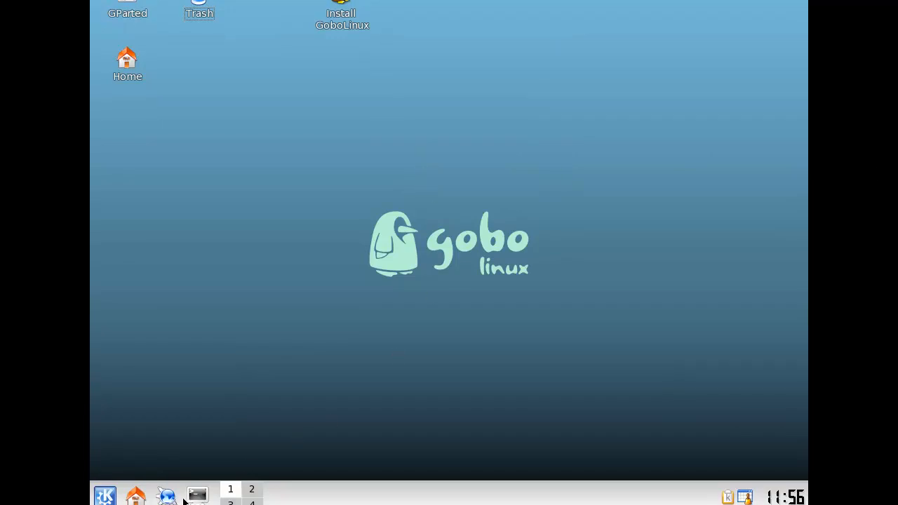
Launch Konsole from the taskbar and close its Tip of the Day dialog
left_click(196, 494)
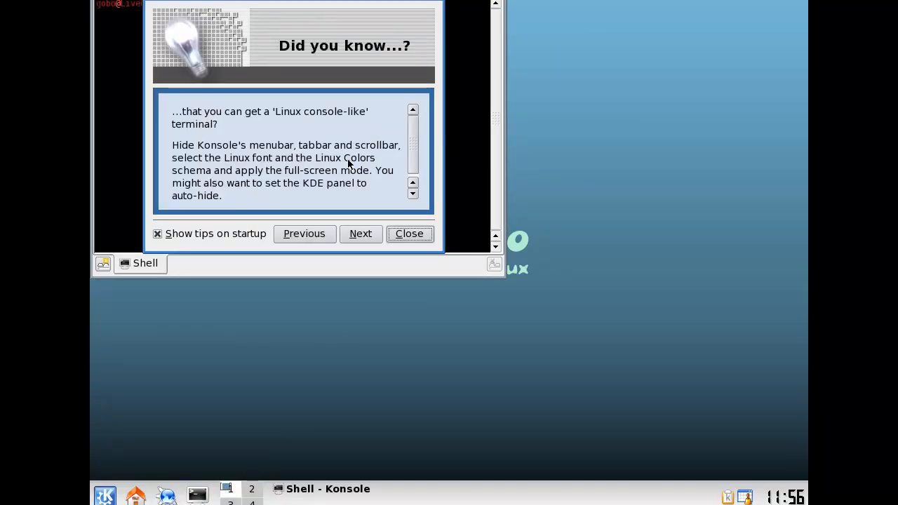
mouse_move(622, 250)
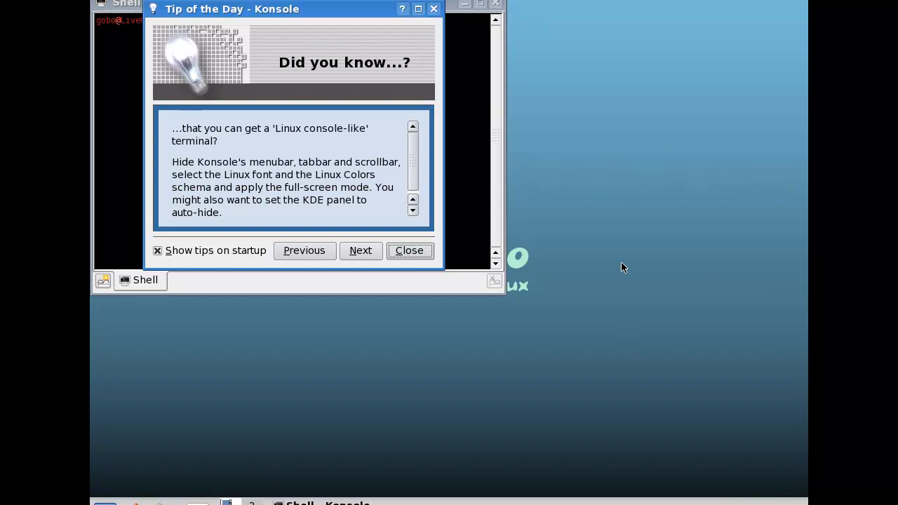
mouse_move(244, 139)
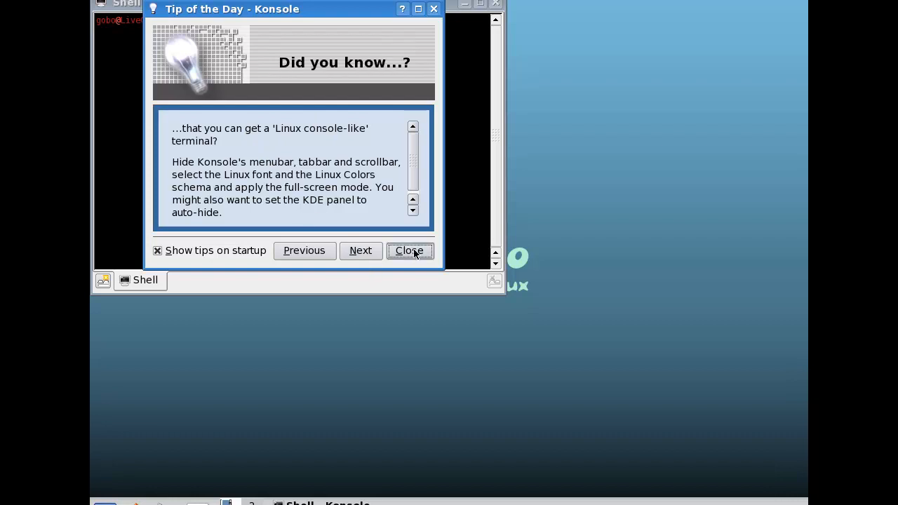
left_click(410, 251)
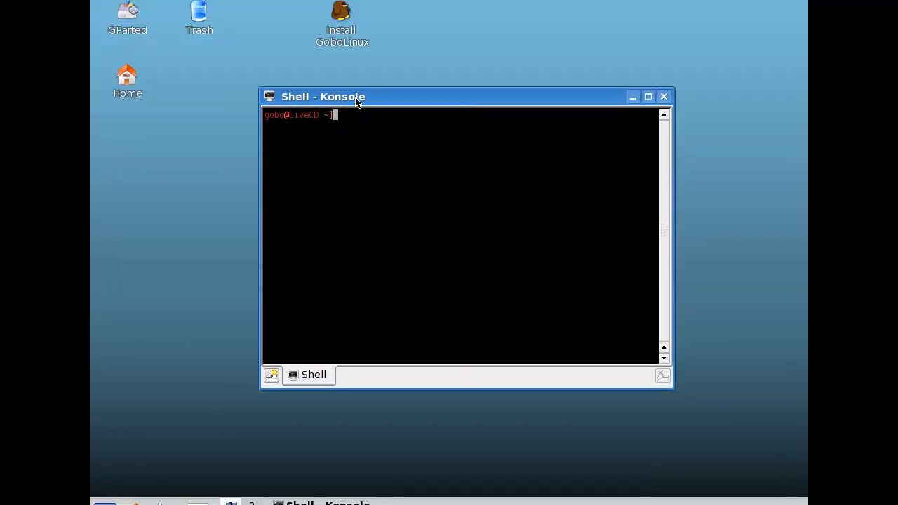
Run ifconfig showing eth0 at 192.168.111.153, then ping spoonfed.org for five replies
type("ifconfig")
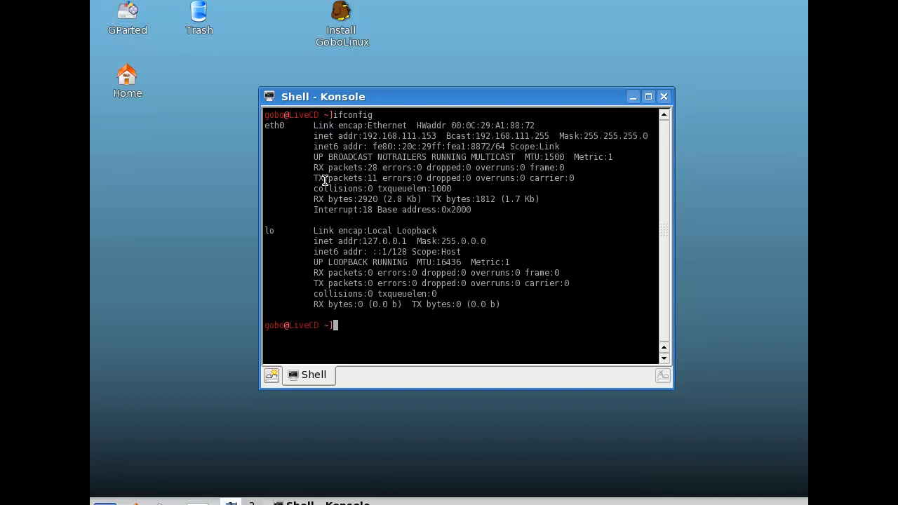
mouse_move(362, 310)
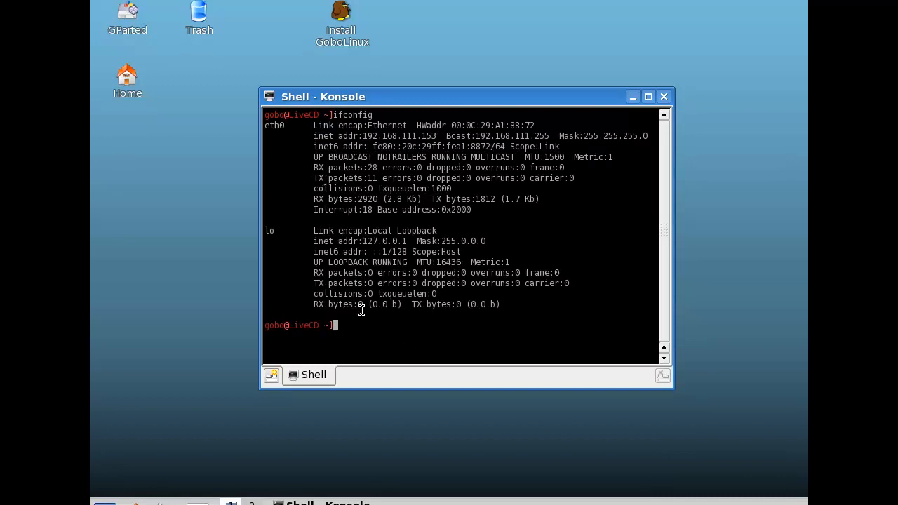
type("ping sppoonfed.org")
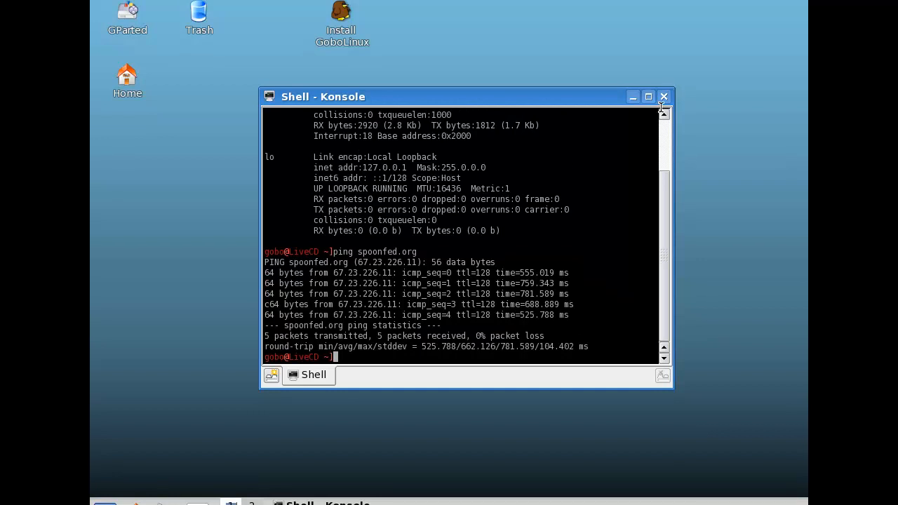
Try tracert and trace on spoonfed.org, then tab-complete 'tr' to find traceroute
type("tr")
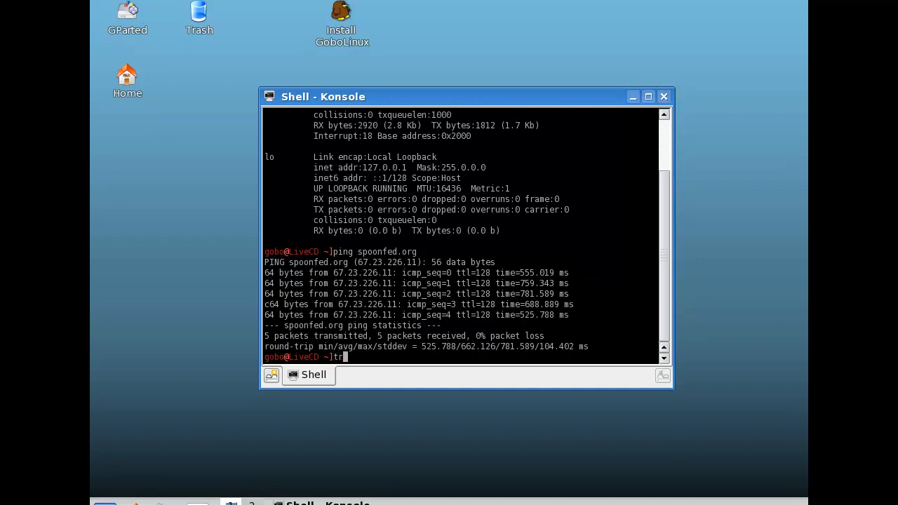
type("acert")
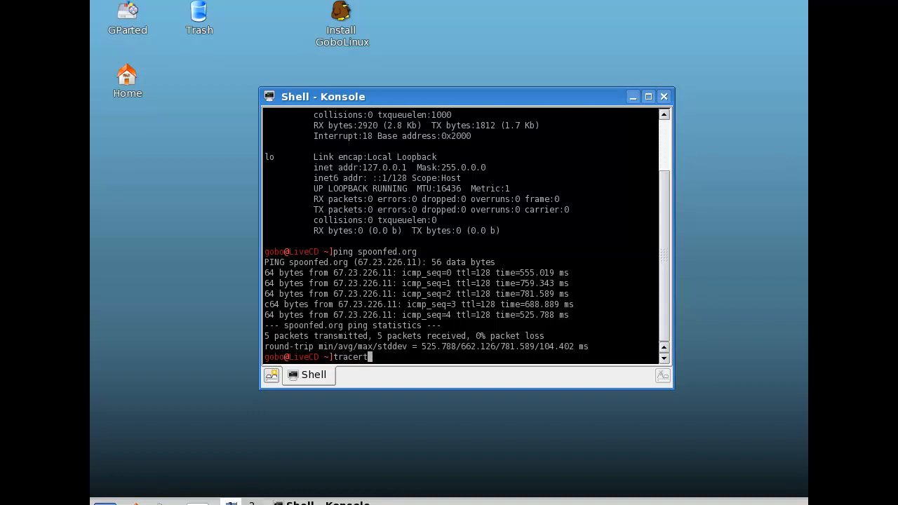
type("spoon")
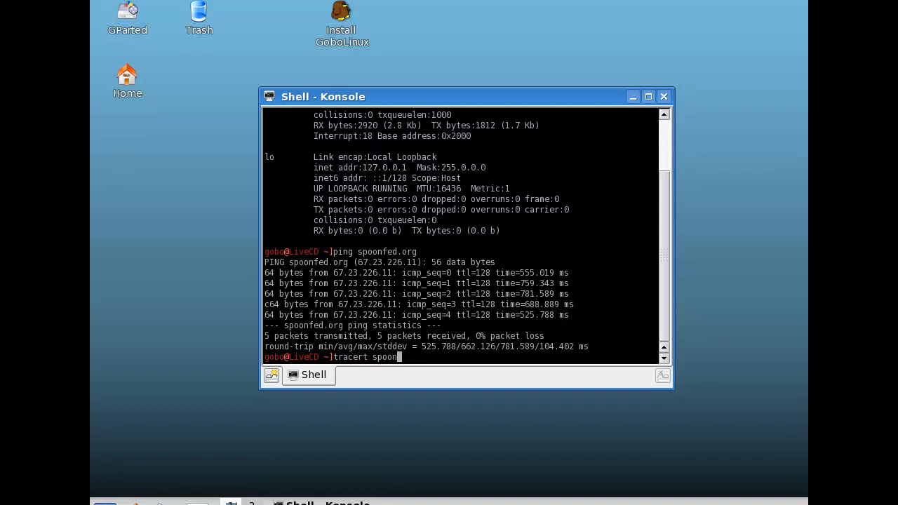
key("Return")
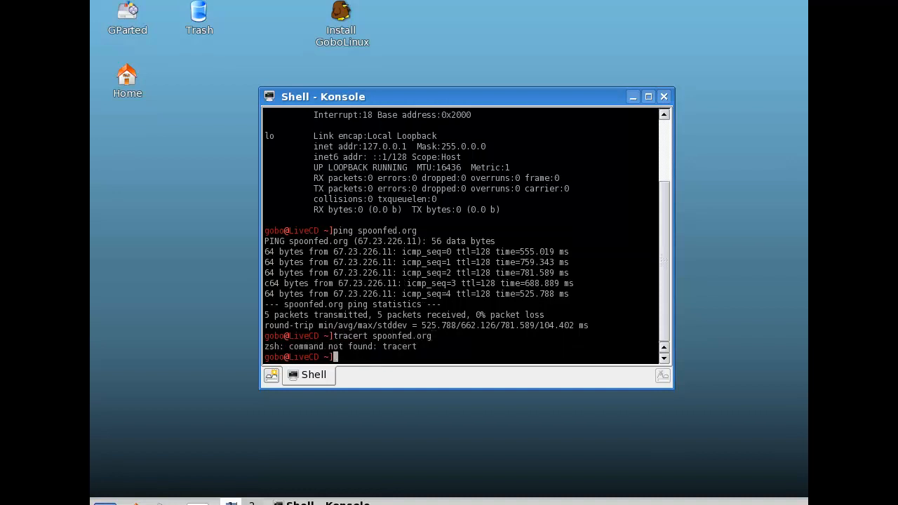
type("trace spoonfed.org")
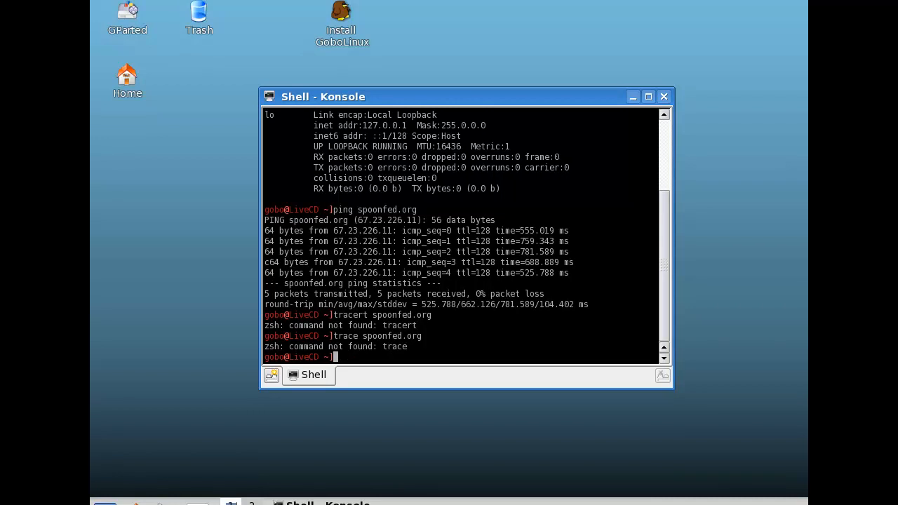
type("traceroute")
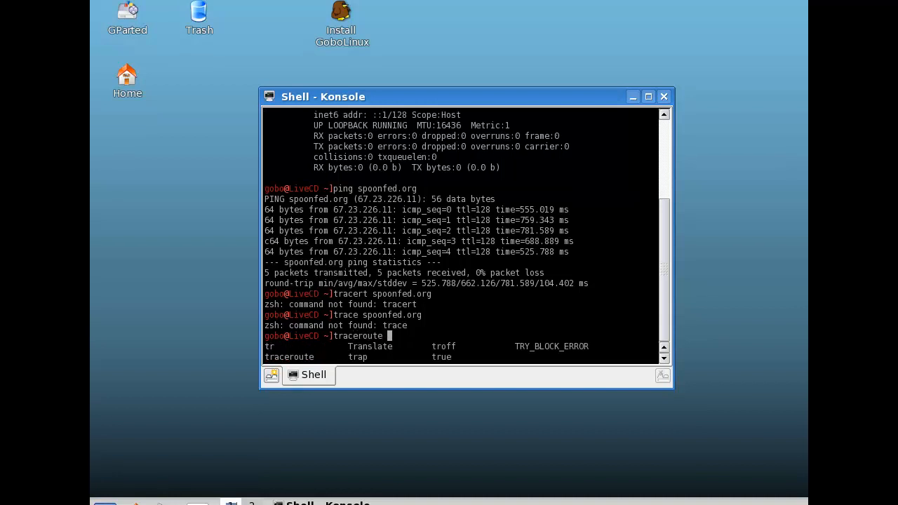
Run traceroute spoonfed.org and scroll through hops beyond 192.168.111.2 timing out
type("spoonfed.org")
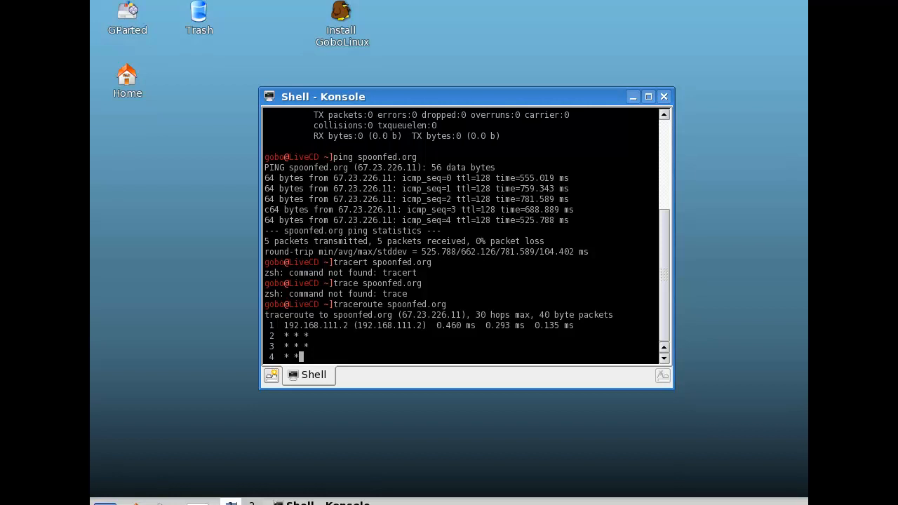
scroll("down", 3)
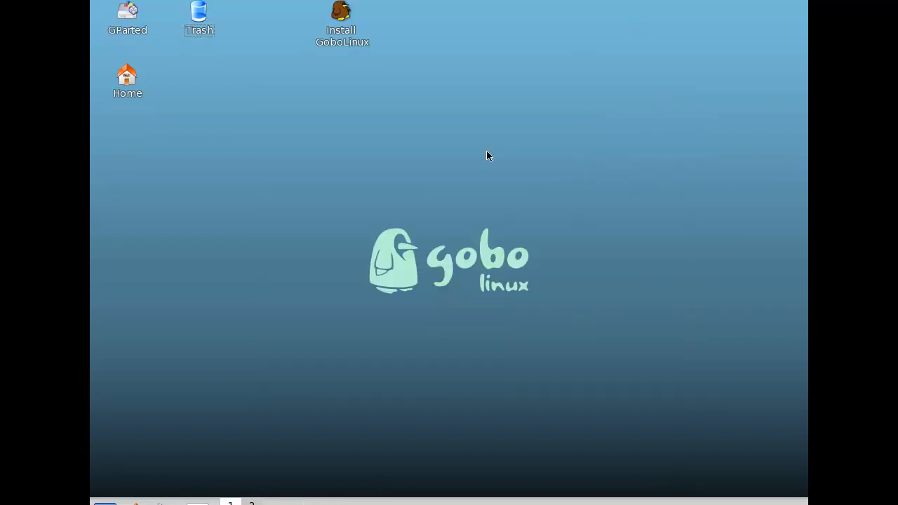
mouse_move(265, 176)
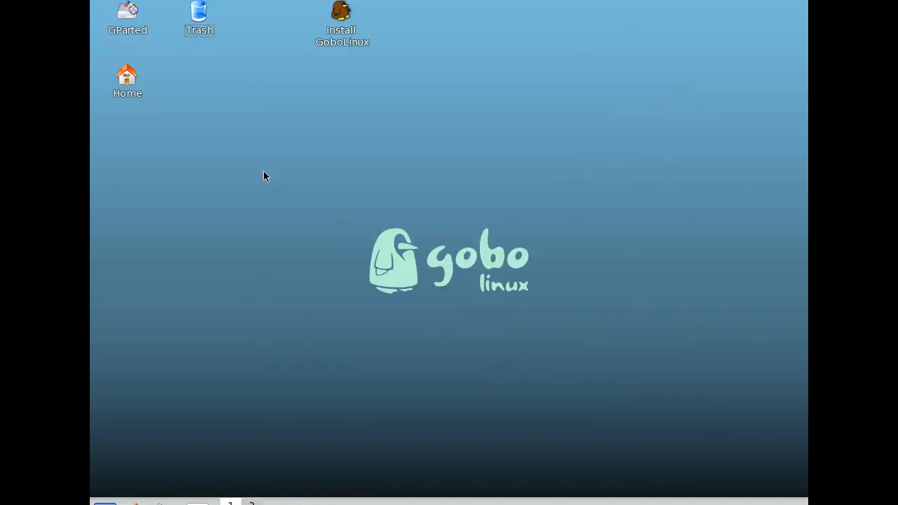
right_click(404, 143)
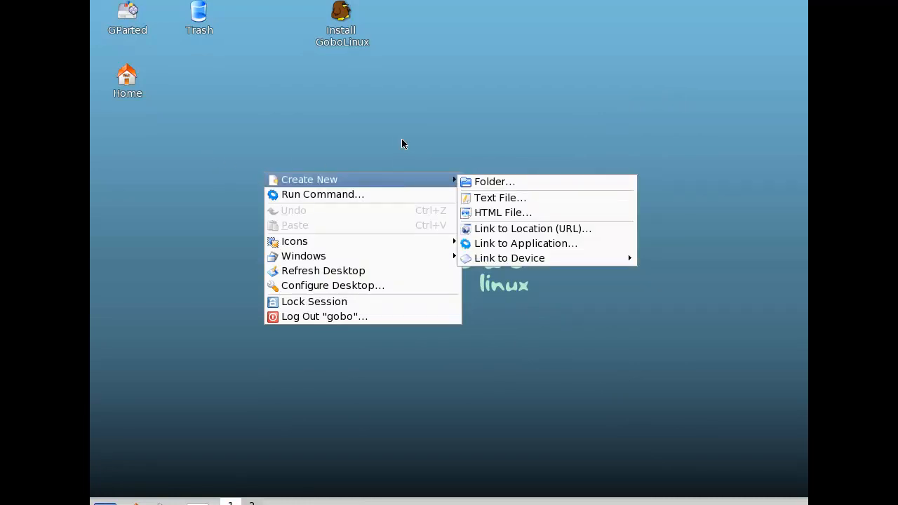
left_click(281, 226)
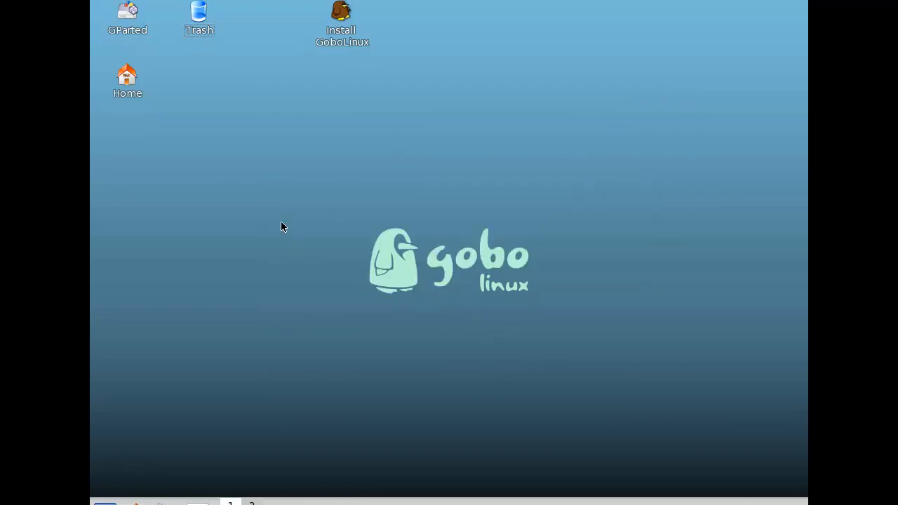